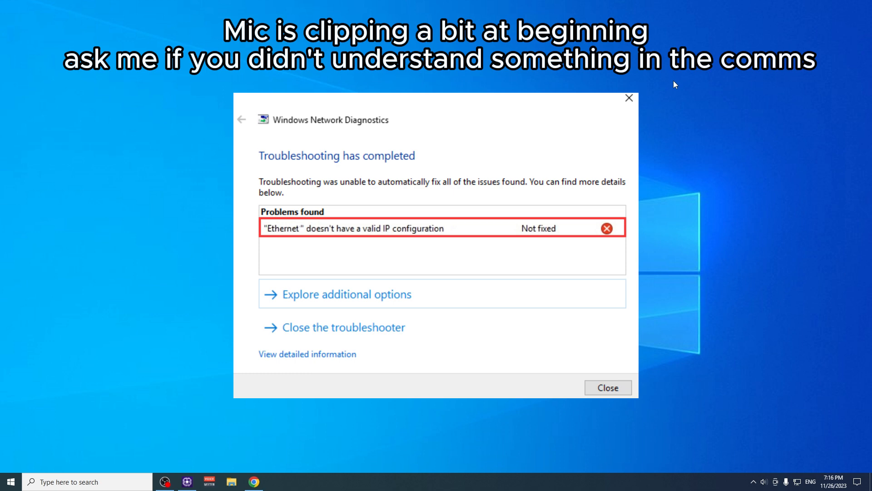
Close the Windows Network Diagnostics report about the invalid Ethernet IP configuration.
{"action": "left_click", "coordinate": [607, 387]}
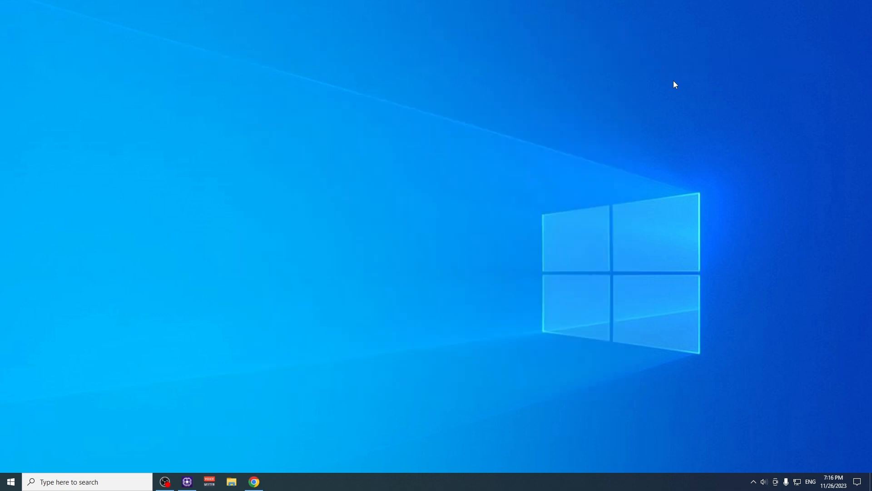
{"action": "mouse_move", "coordinate": [10, 481]}
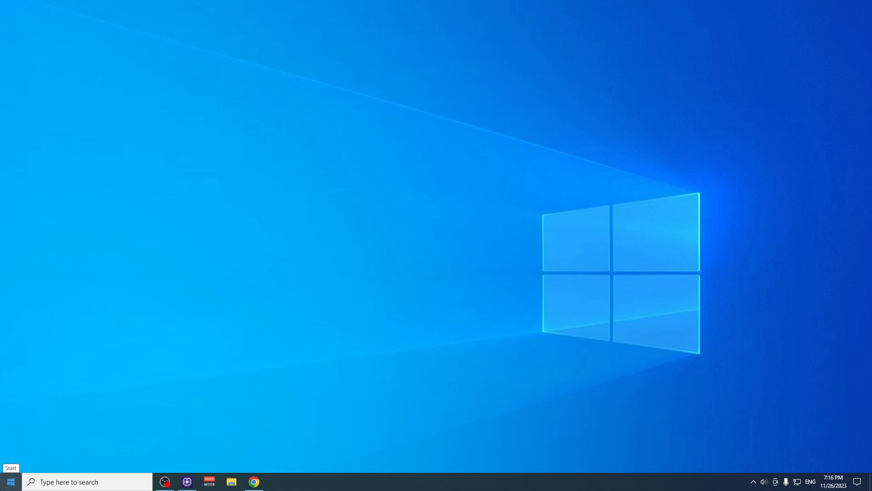
Open Power Options from the Start button's quick link menu.
{"action": "right_click", "coordinate": [10, 481]}
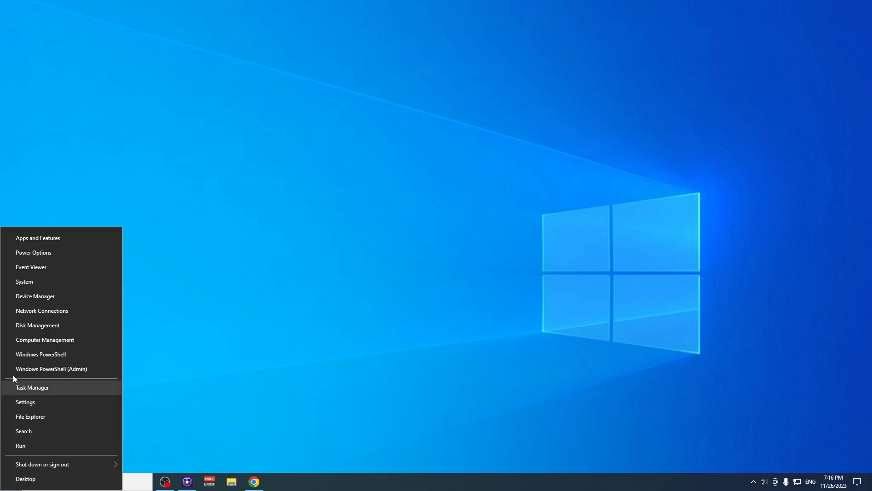
{"action": "mouse_move", "coordinate": [69, 252]}
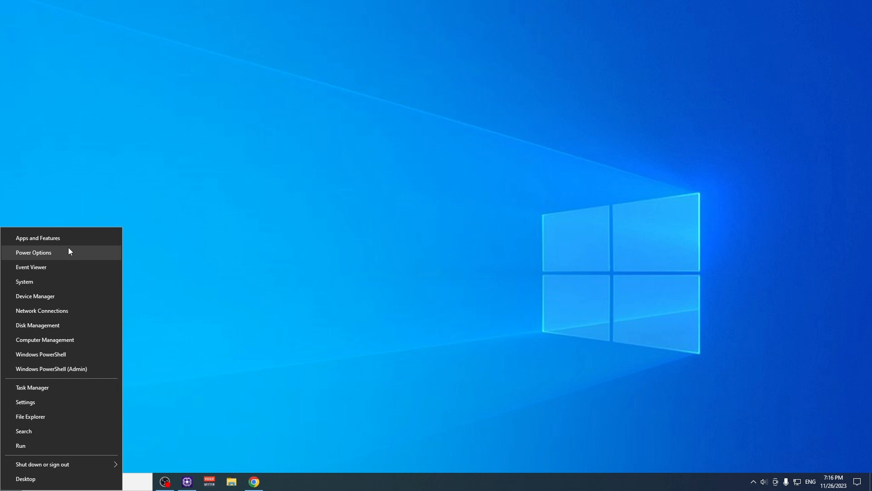
{"action": "left_click", "coordinate": [33, 252]}
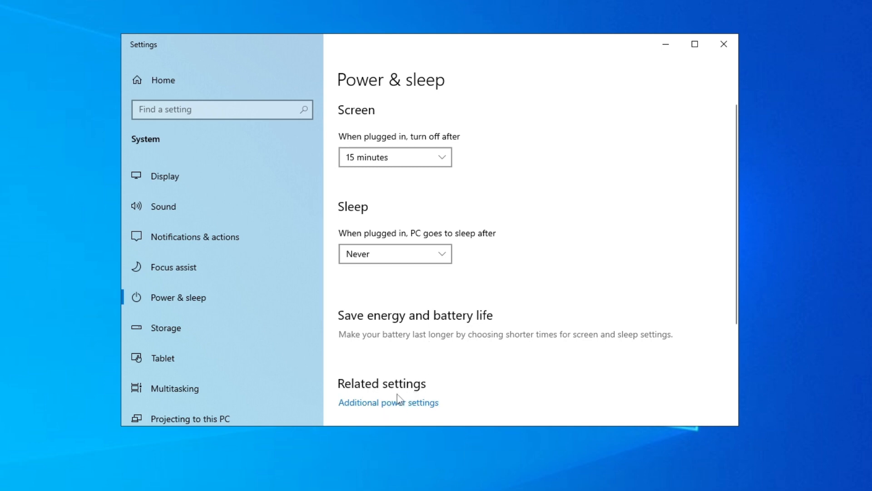
{"action": "mouse_move", "coordinate": [416, 406]}
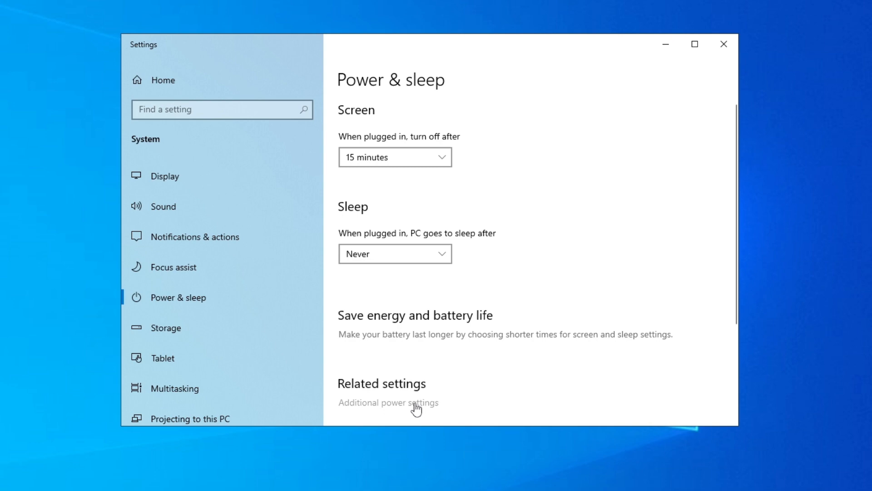
Go through Additional power settings to 'Choose what the power buttons do'.
{"action": "left_click", "coordinate": [387, 402]}
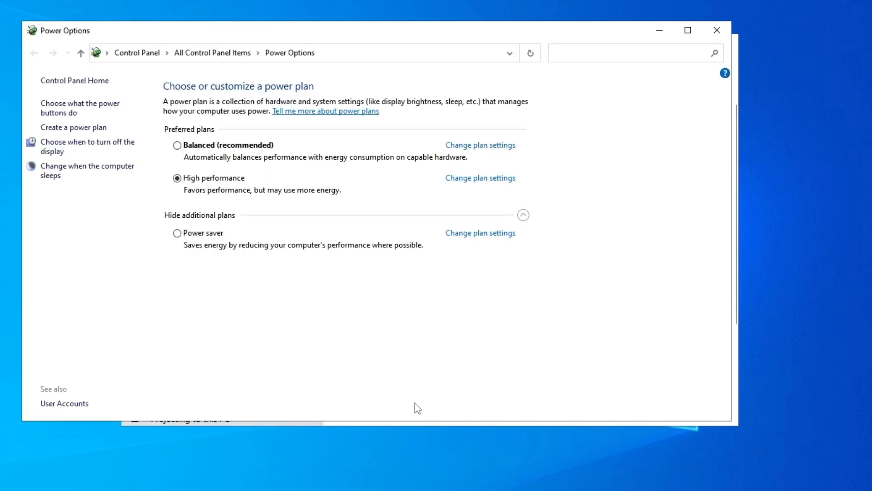
{"action": "mouse_move", "coordinate": [77, 108]}
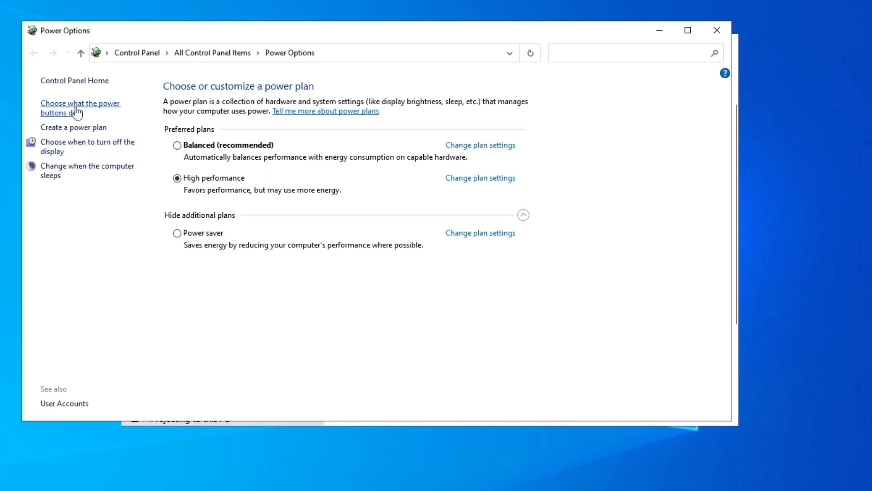
{"action": "mouse_move", "coordinate": [62, 117]}
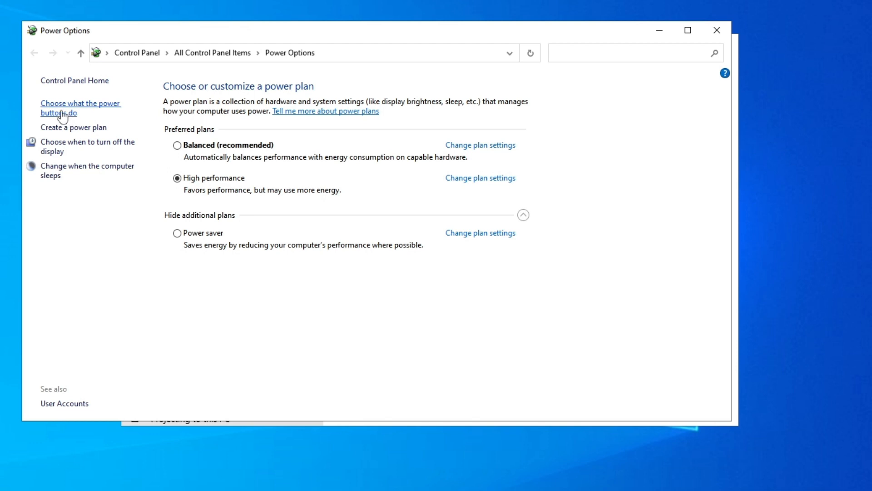
{"action": "left_click", "coordinate": [80, 108]}
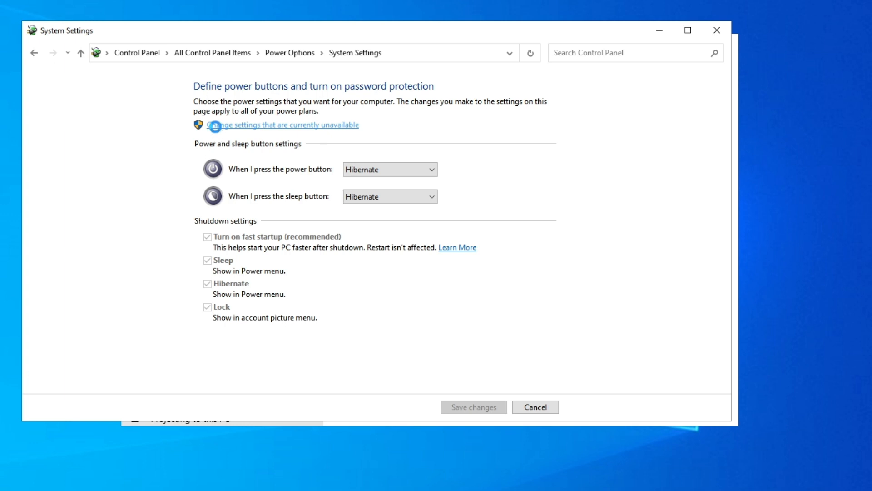
Unlock the shutdown settings, uncheck 'Turn on fast startup', and save changes.
{"action": "left_click", "coordinate": [282, 124]}
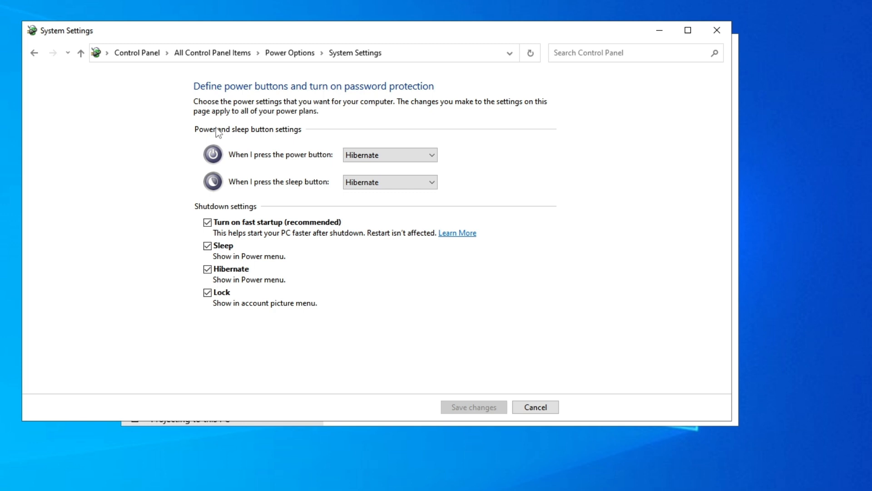
{"action": "mouse_move", "coordinate": [255, 151]}
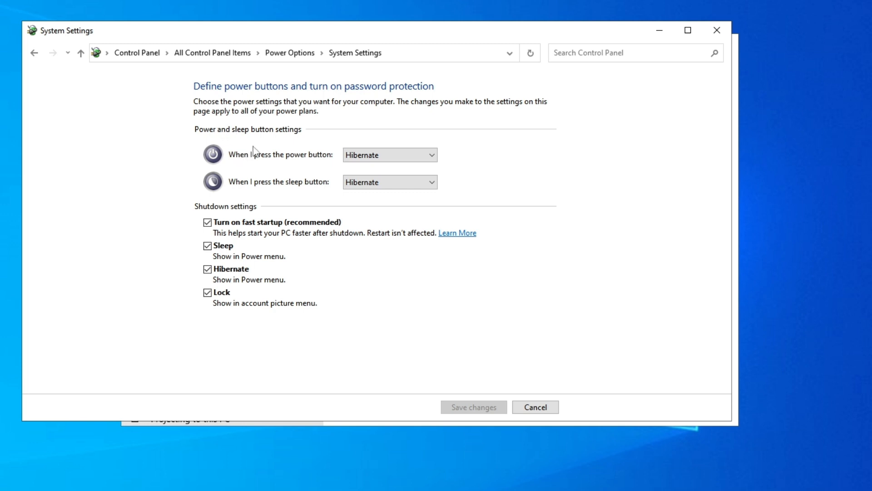
{"action": "mouse_move", "coordinate": [201, 203]}
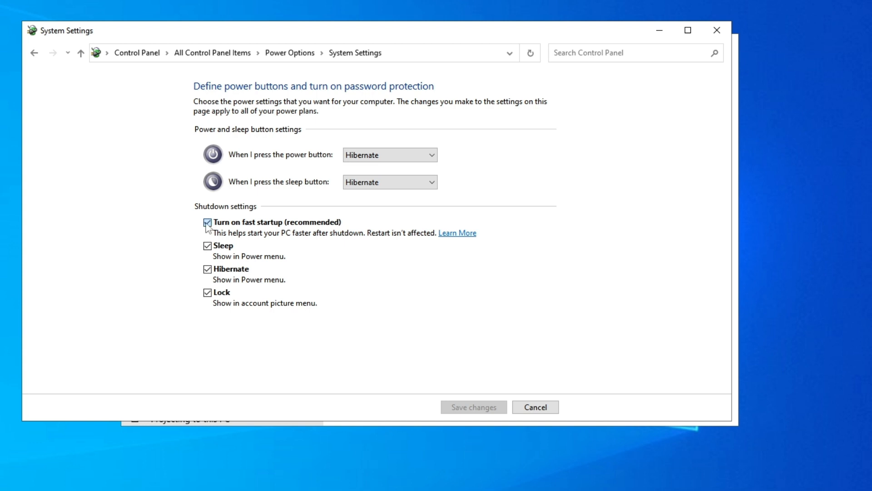
{"action": "left_click", "coordinate": [208, 222]}
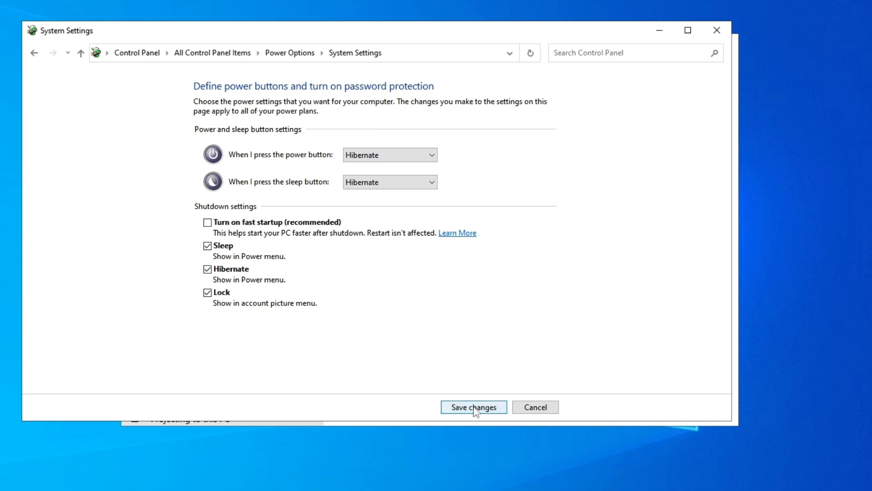
{"action": "left_click", "coordinate": [474, 407]}
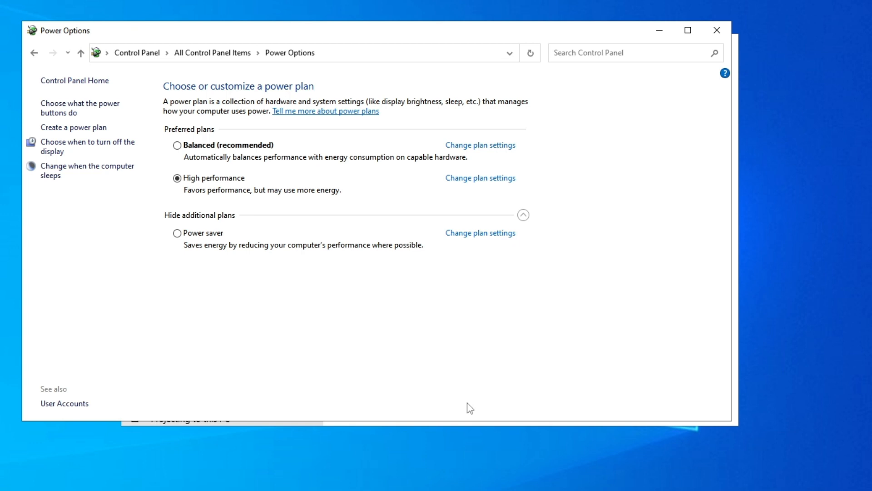
{"action": "mouse_move", "coordinate": [713, 44]}
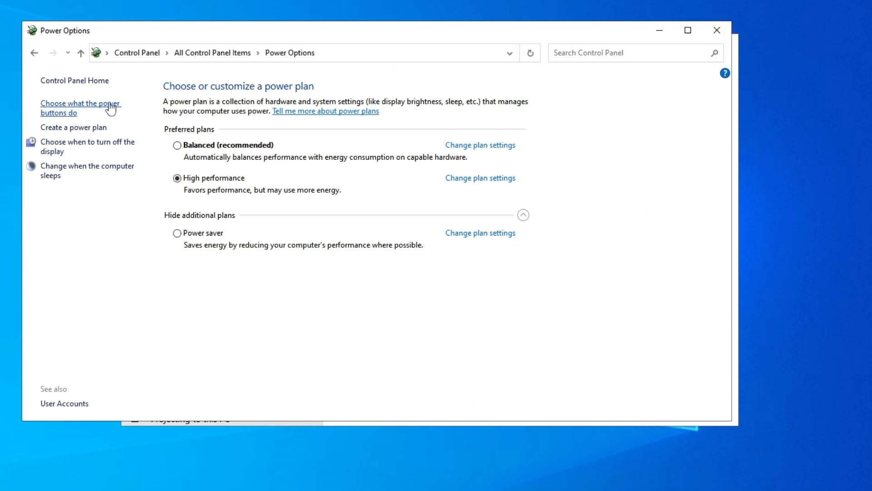
Reopen the shutdown settings to verify fast startup is off, then close the windows.
{"action": "left_click", "coordinate": [80, 108]}
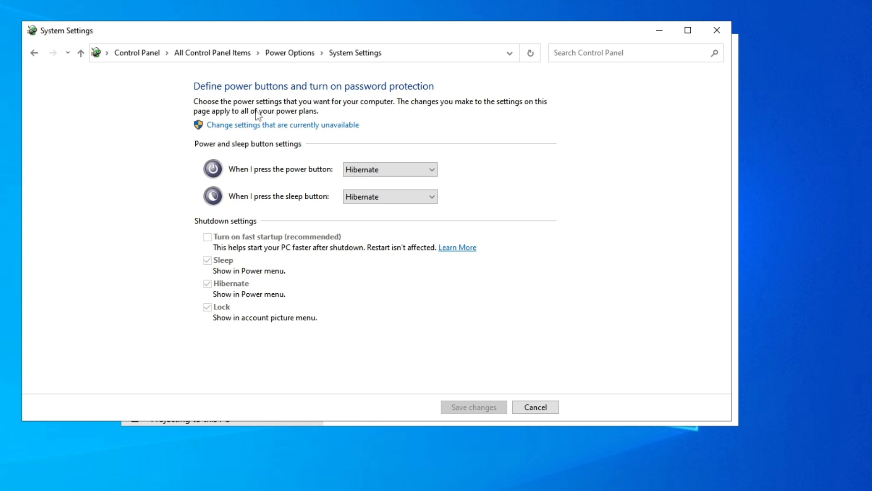
{"action": "left_click", "coordinate": [283, 124]}
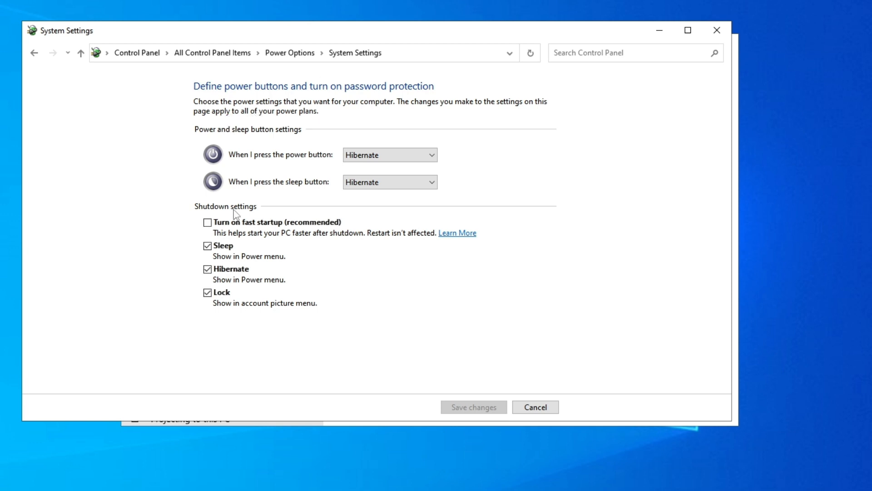
{"action": "mouse_move", "coordinate": [562, 133]}
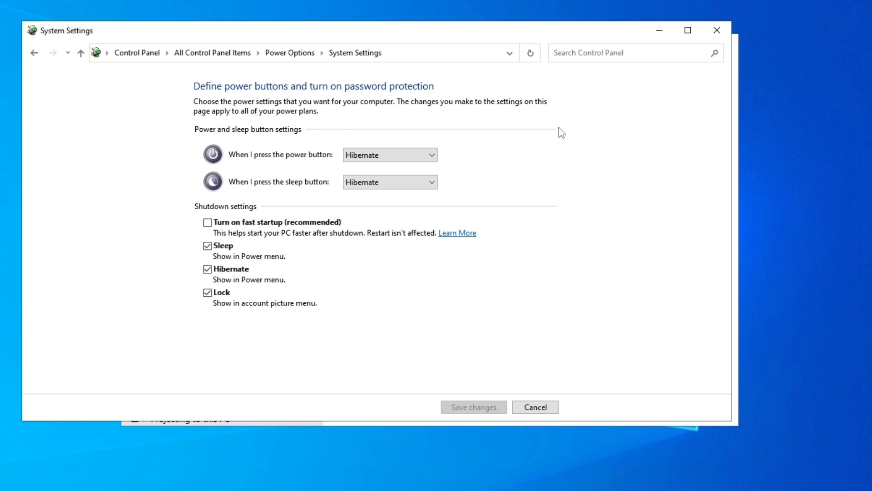
{"action": "mouse_move", "coordinate": [734, 18]}
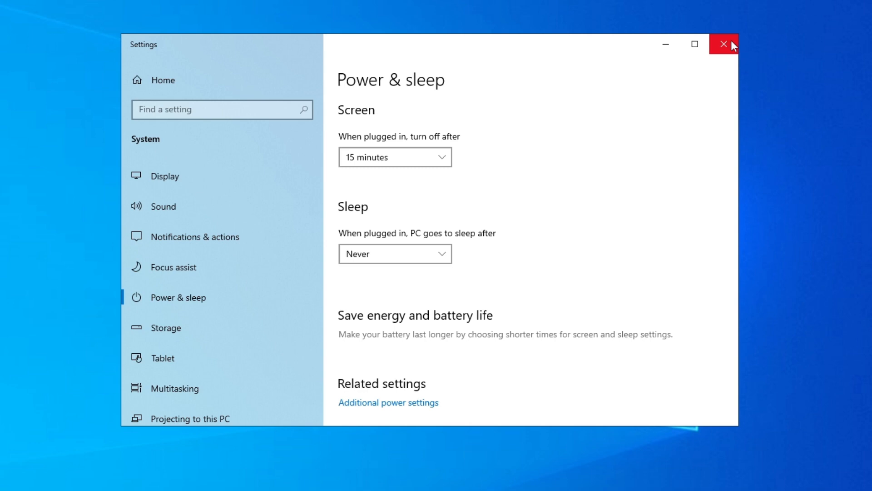
{"action": "left_click", "coordinate": [725, 44]}
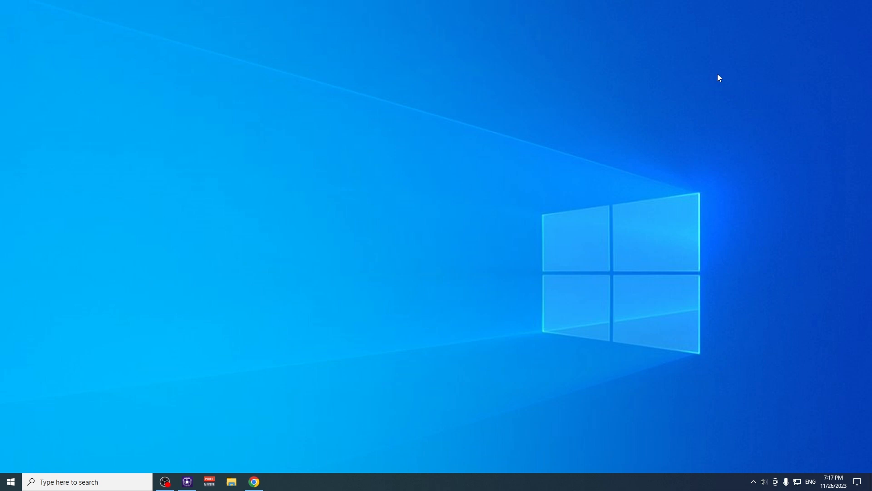
{"action": "mouse_move", "coordinate": [9, 481]}
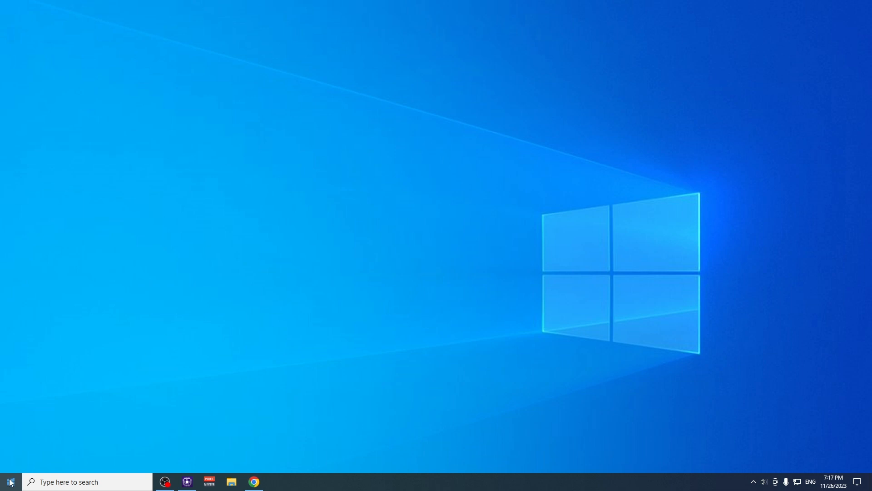
Open Device Manager, expand Network adapters, and select Realtek PCIe GbE Family Controller.
{"action": "right_click", "coordinate": [10, 481]}
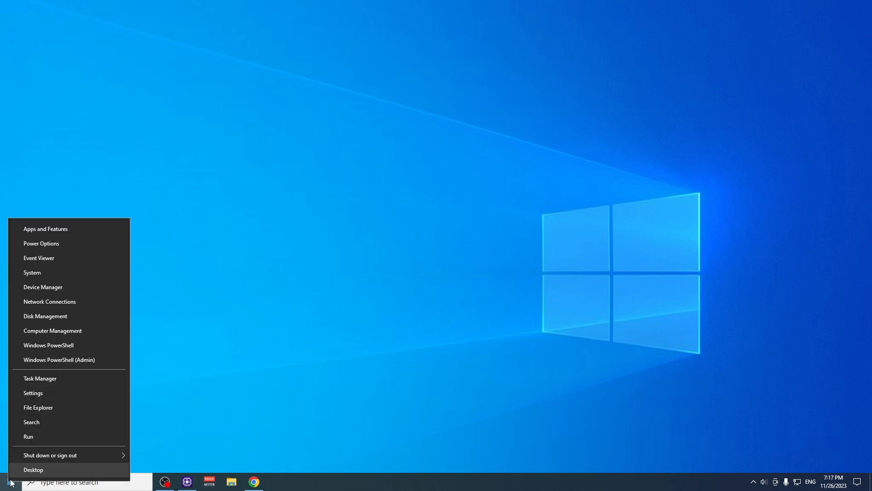
{"action": "mouse_move", "coordinate": [49, 344]}
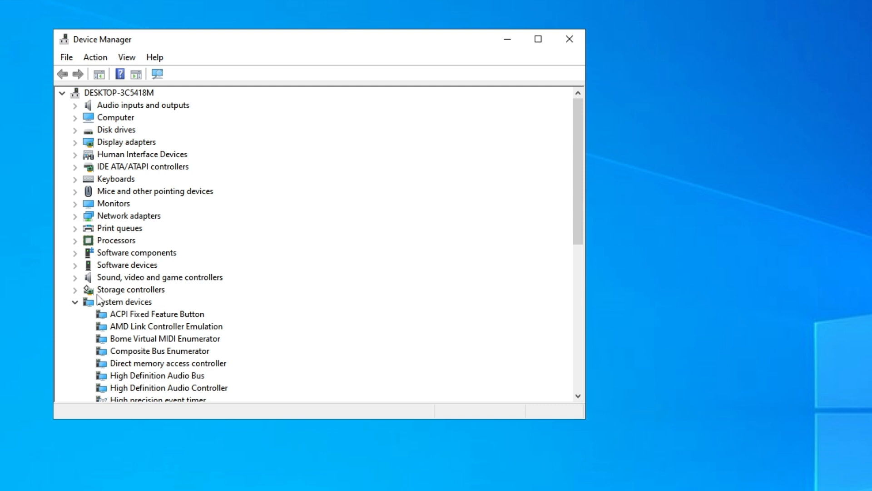
{"action": "mouse_move", "coordinate": [82, 216]}
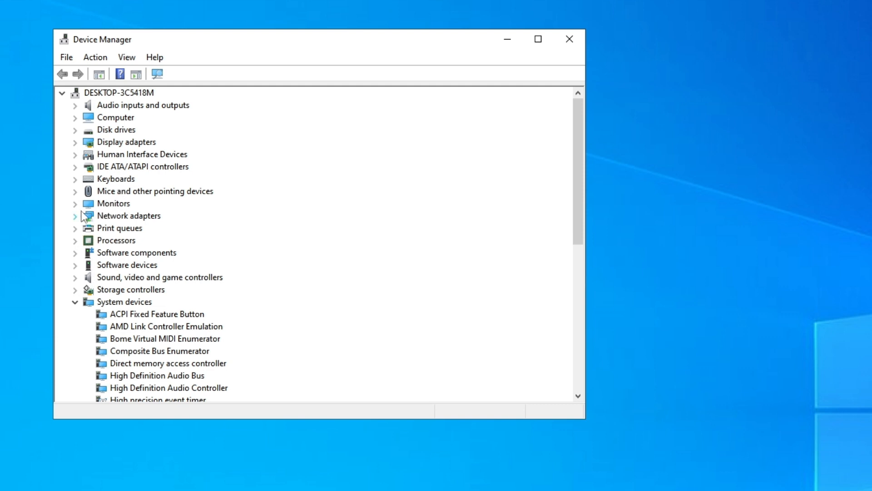
{"action": "left_click", "coordinate": [75, 216]}
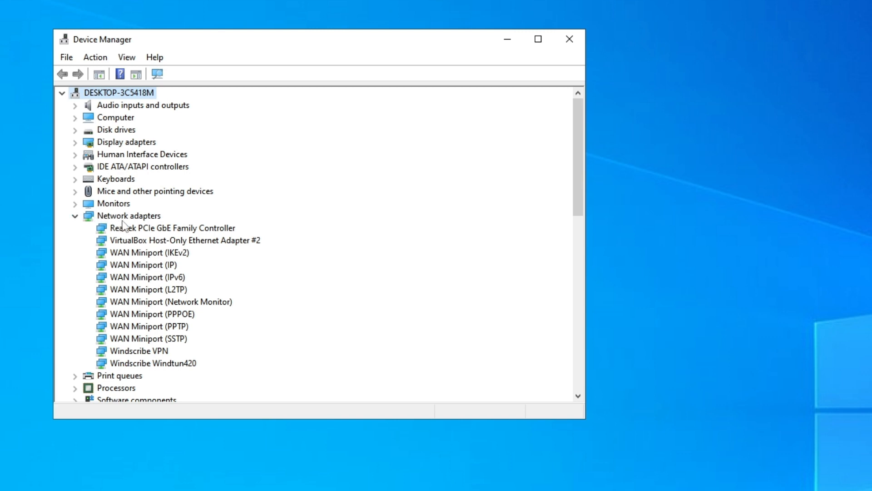
{"action": "left_click", "coordinate": [129, 215]}
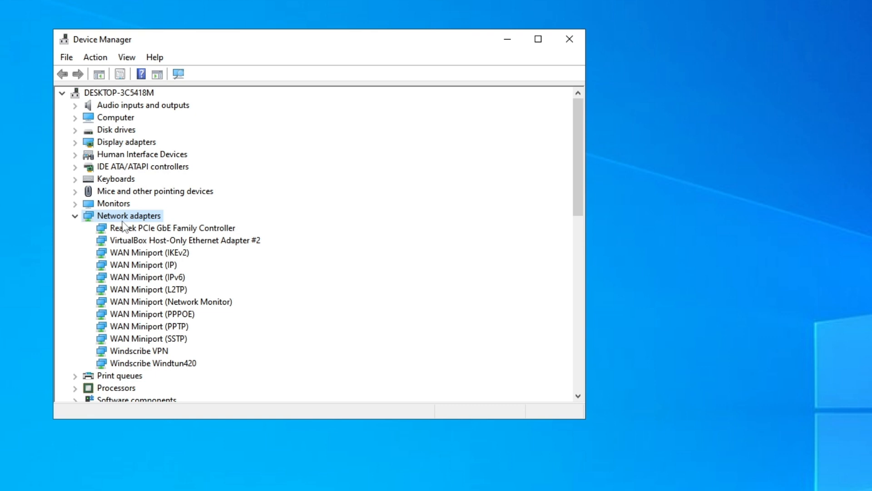
{"action": "mouse_move", "coordinate": [120, 235]}
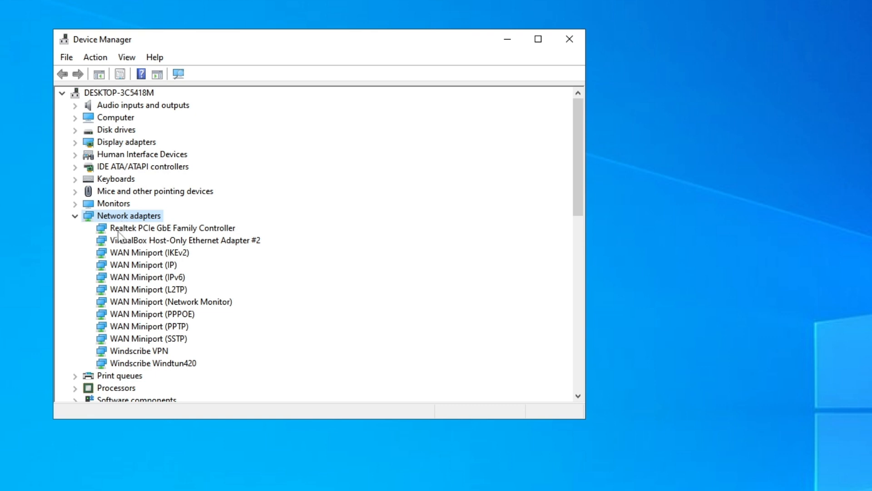
{"action": "left_click", "coordinate": [172, 227]}
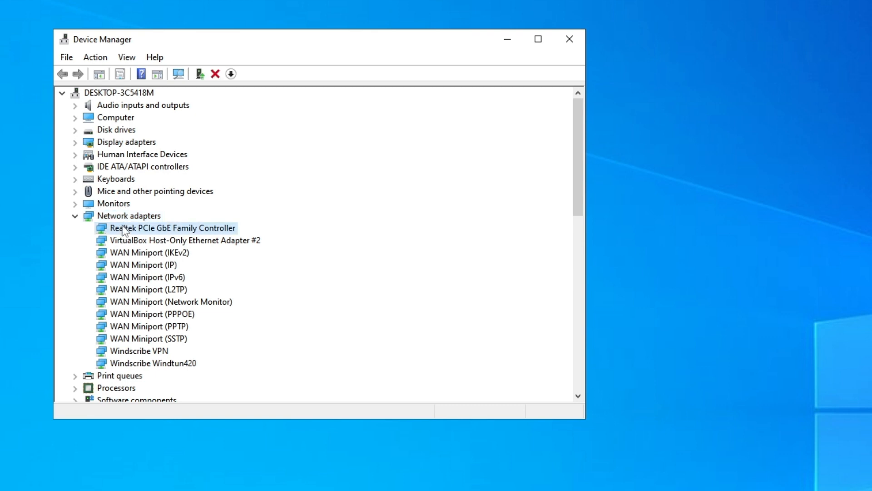
Uninstall the Realtek PCIe GbE Family Controller device and confirm the removal.
{"action": "right_click", "coordinate": [172, 228]}
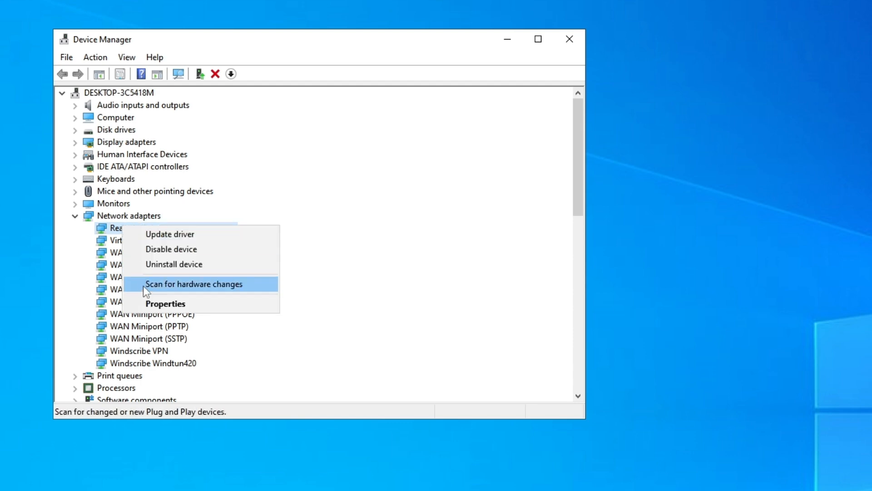
{"action": "mouse_move", "coordinate": [174, 265]}
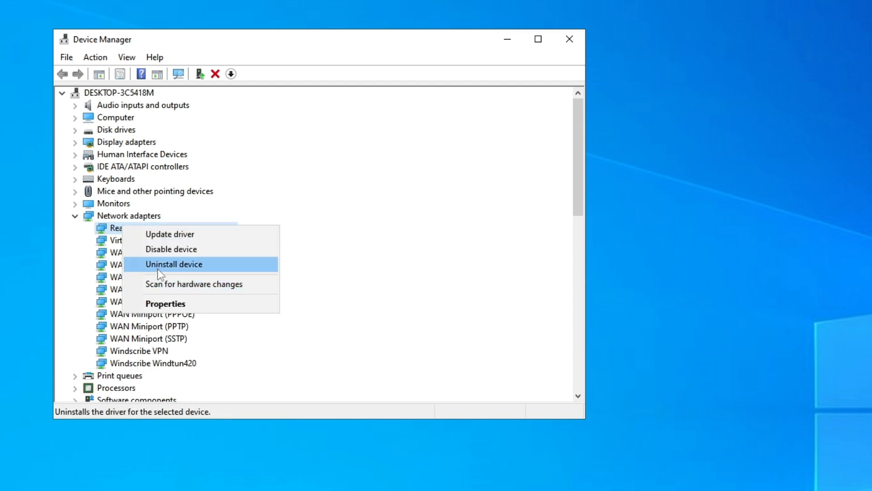
{"action": "left_click", "coordinate": [173, 264]}
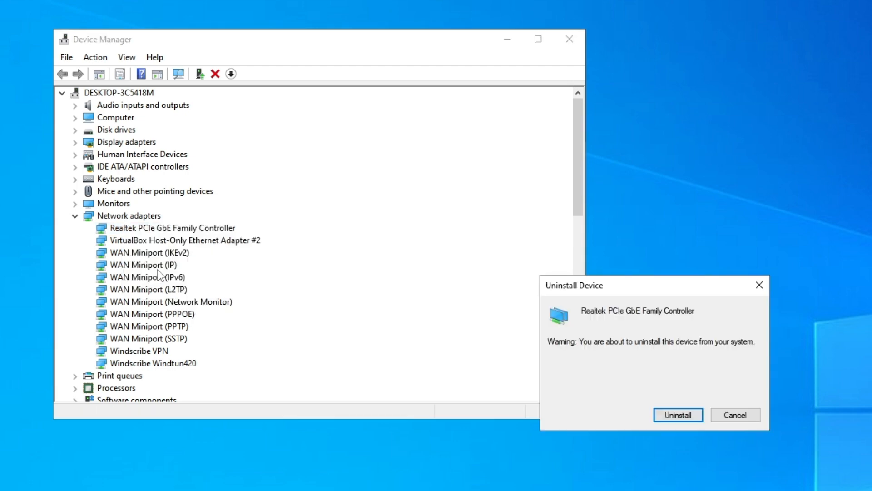
{"action": "mouse_move", "coordinate": [679, 414]}
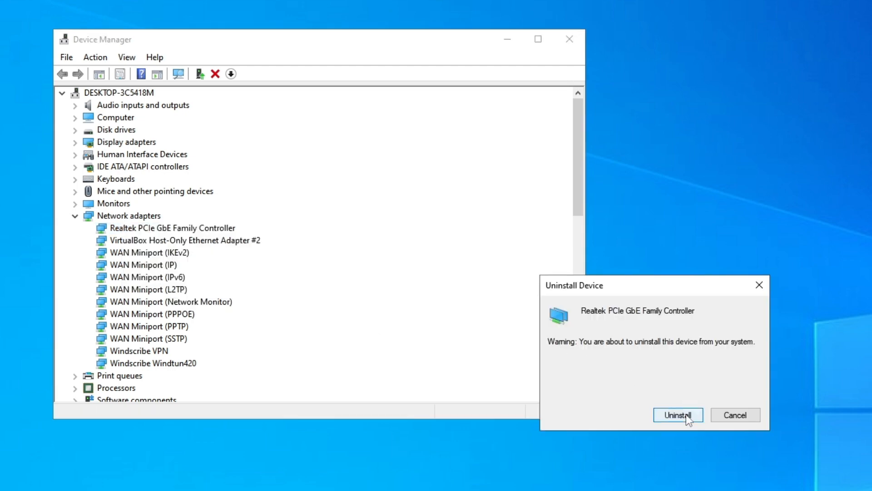
{"action": "left_click", "coordinate": [677, 414]}
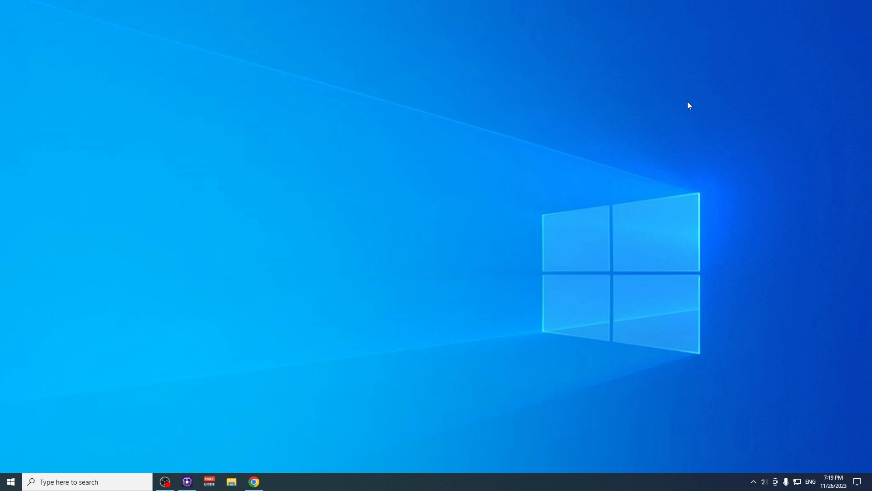
{"action": "mouse_move", "coordinate": [449, 133]}
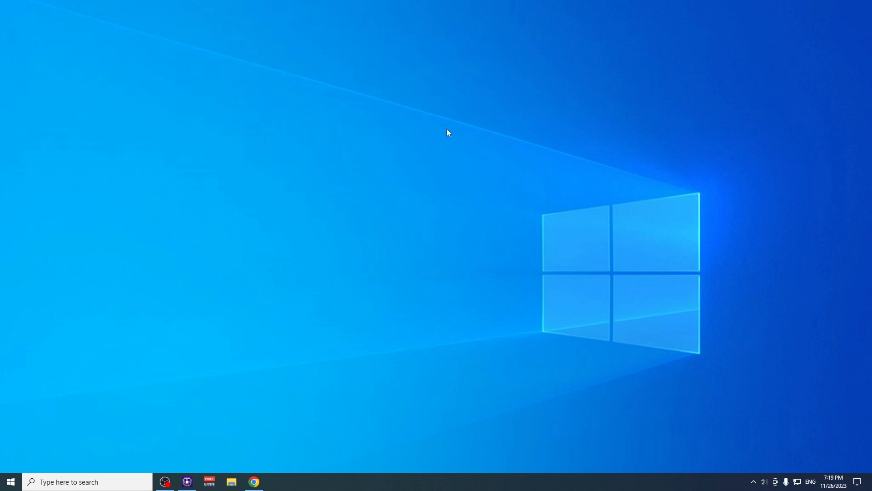
{"action": "mouse_move", "coordinate": [291, 377]}
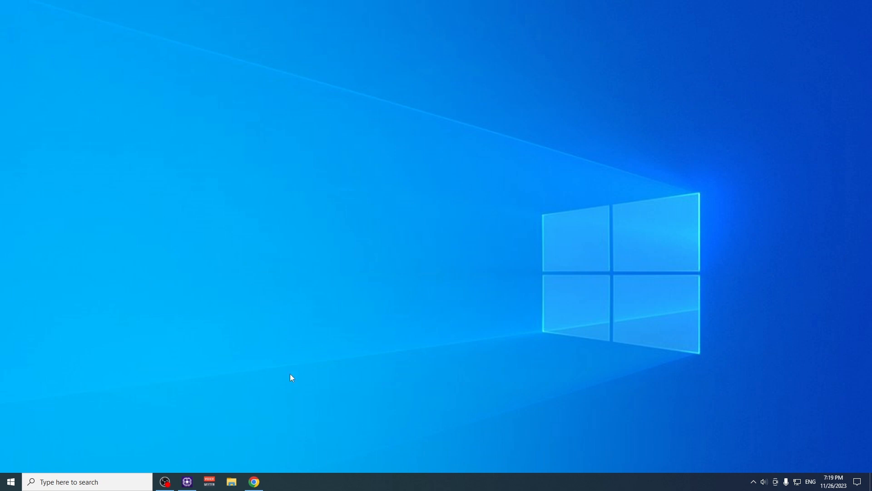
{"action": "mouse_move", "coordinate": [208, 481]}
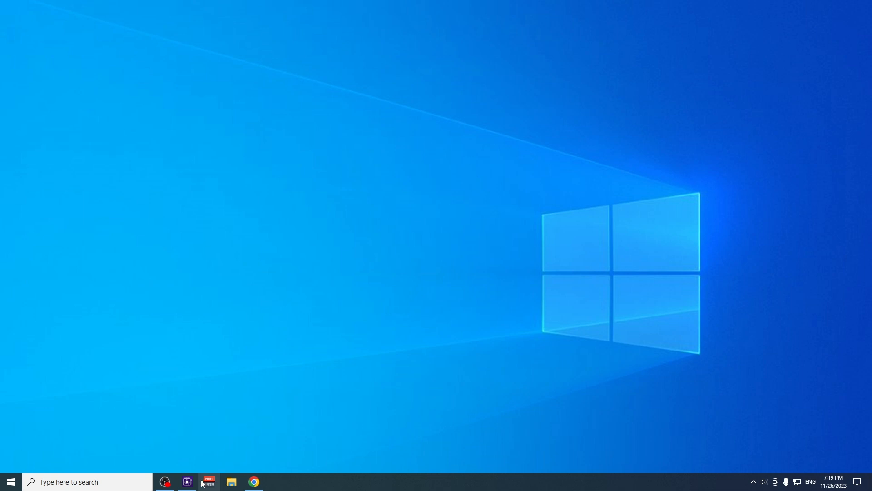
Launch CPU-Z from the taskbar to view the ASRock H61M-VG3 mainboard details.
{"action": "left_click", "coordinate": [187, 482]}
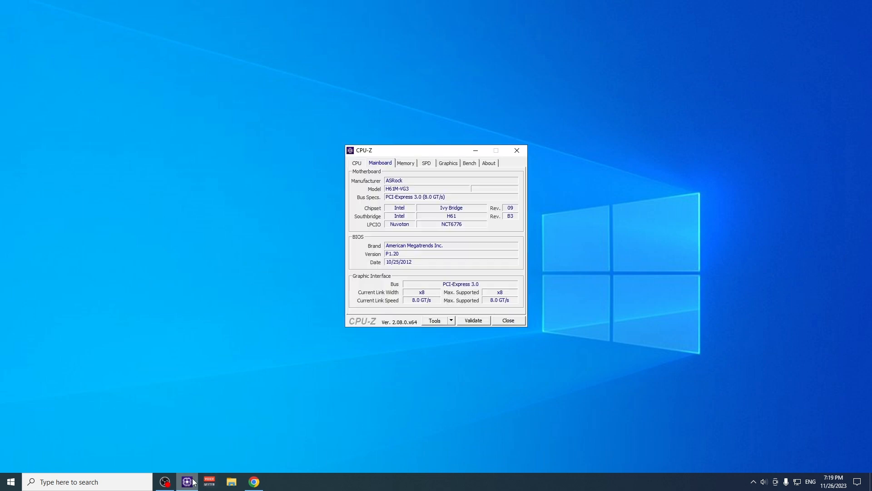
{"action": "mouse_move", "coordinate": [207, 455]}
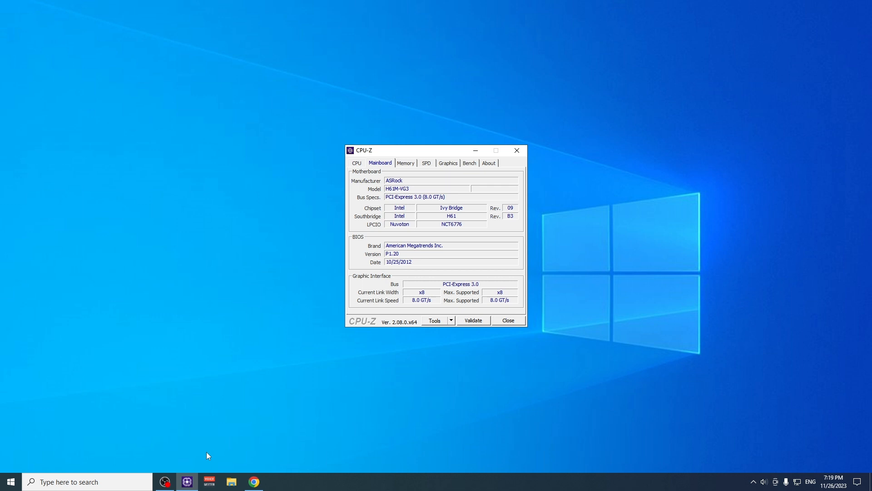
{"action": "mouse_move", "coordinate": [520, 72]}
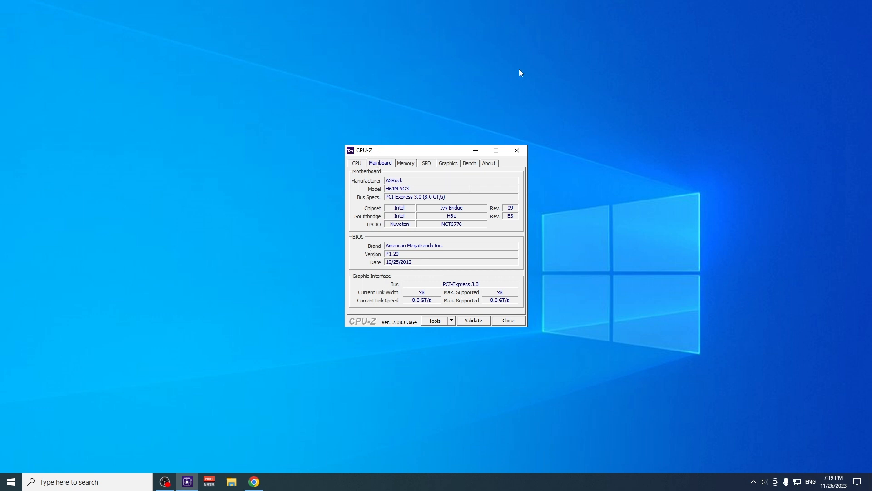
{"action": "mouse_move", "coordinate": [382, 194]}
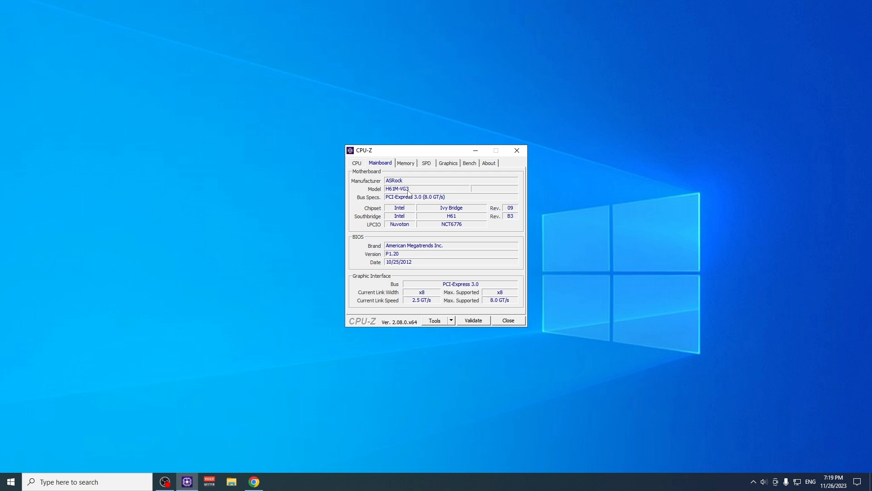
{"action": "mouse_move", "coordinate": [354, 332]}
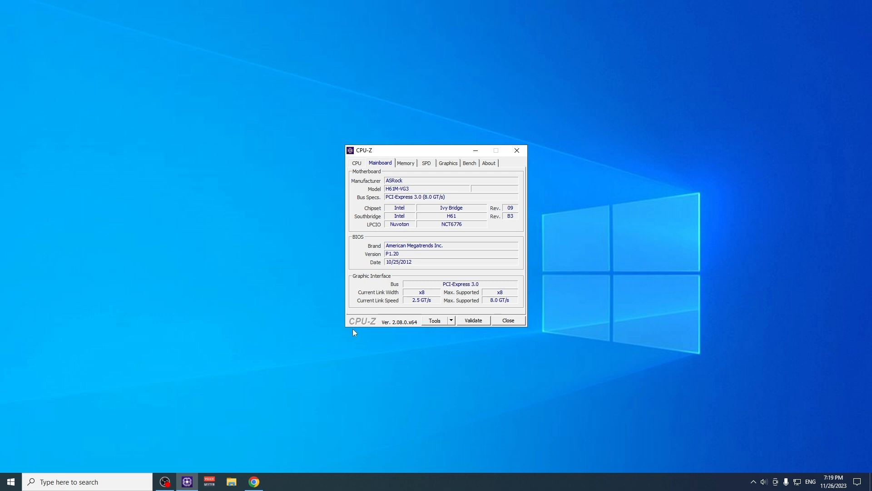
{"action": "left_click", "coordinate": [254, 482]}
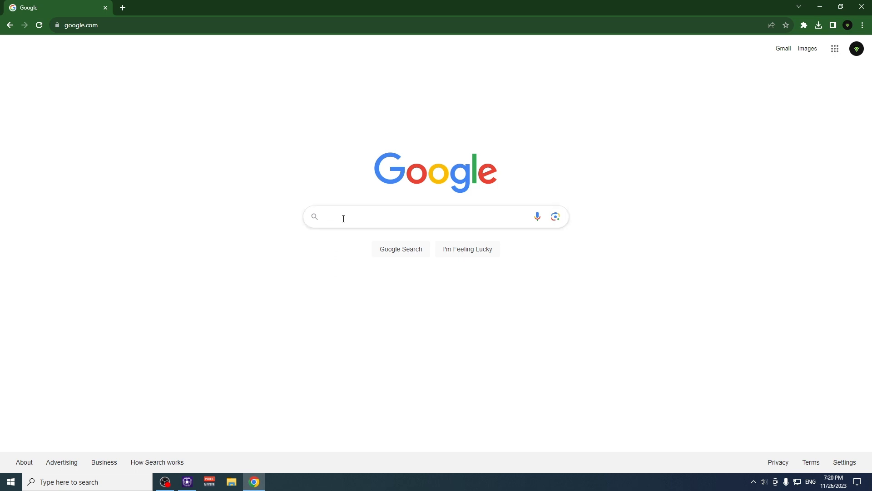
Search Google for "H61 vg3 asrock" and open the top ASRock result.
{"action": "type", "text": "H"}
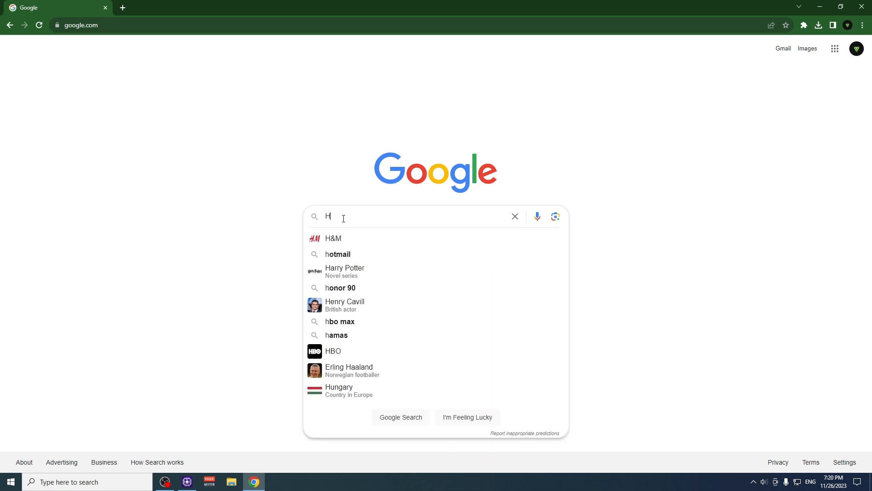
{"action": "type", "text": "61"}
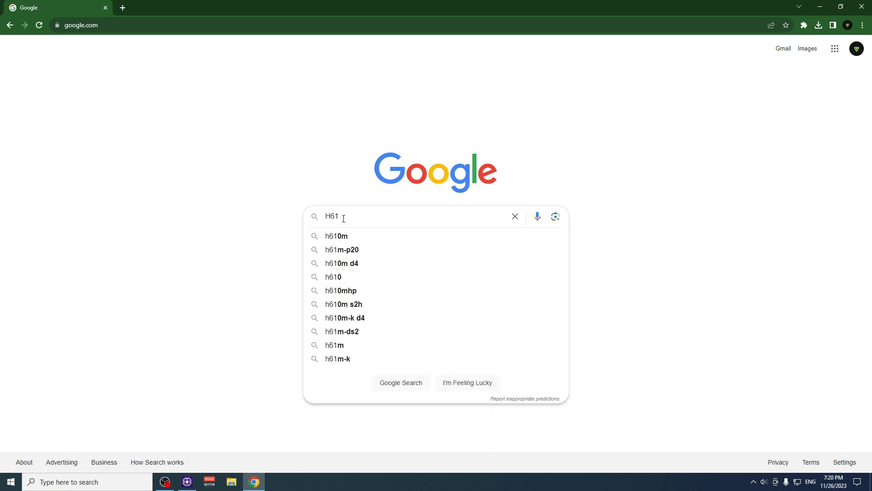
{"action": "type", "text": "vg3"}
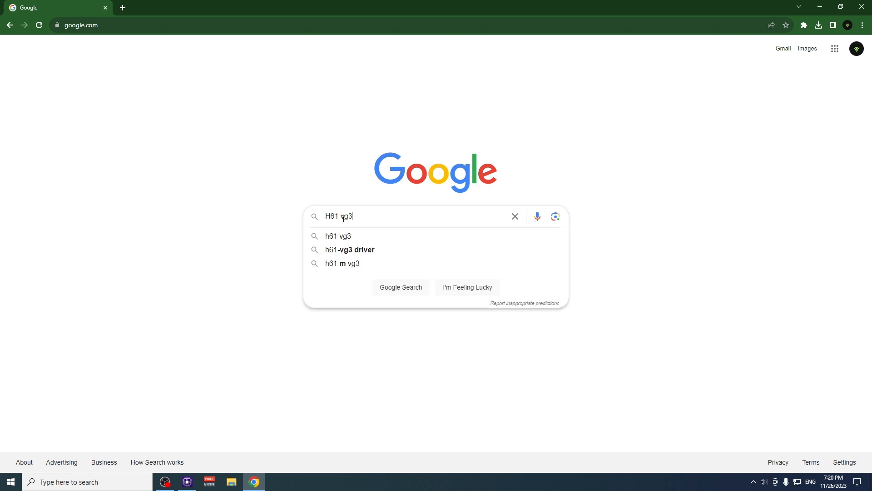
{"action": "type", "text": "asr"}
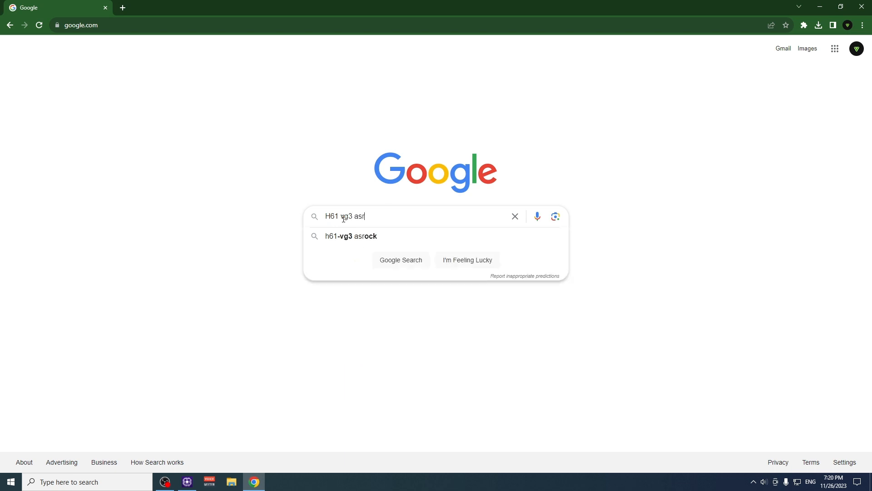
{"action": "type", "text": "ock"}
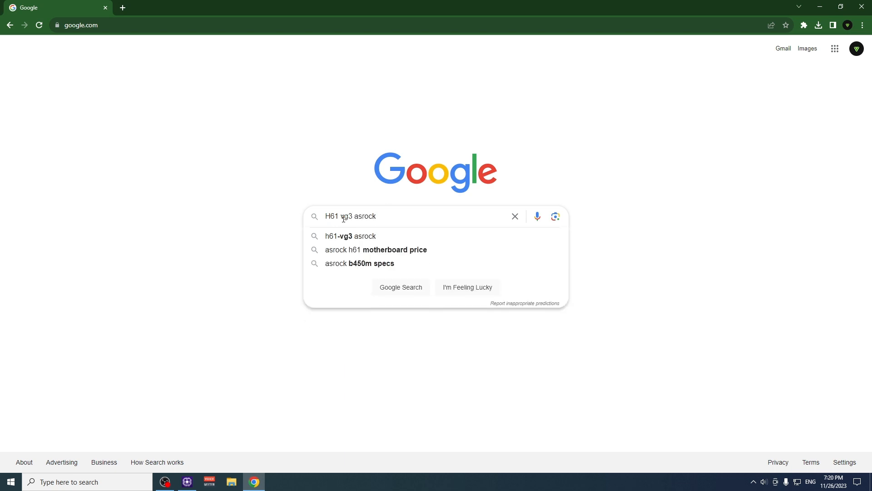
{"action": "left_click", "coordinate": [400, 287]}
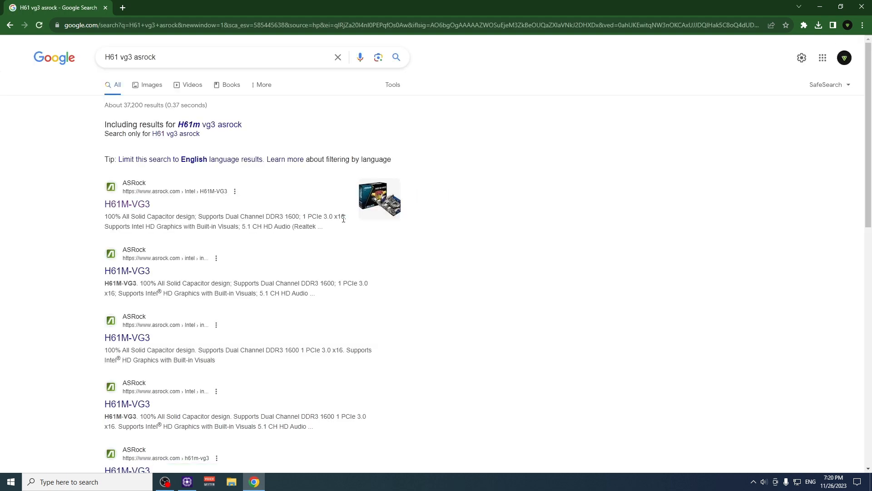
{"action": "left_click", "coordinate": [126, 204]}
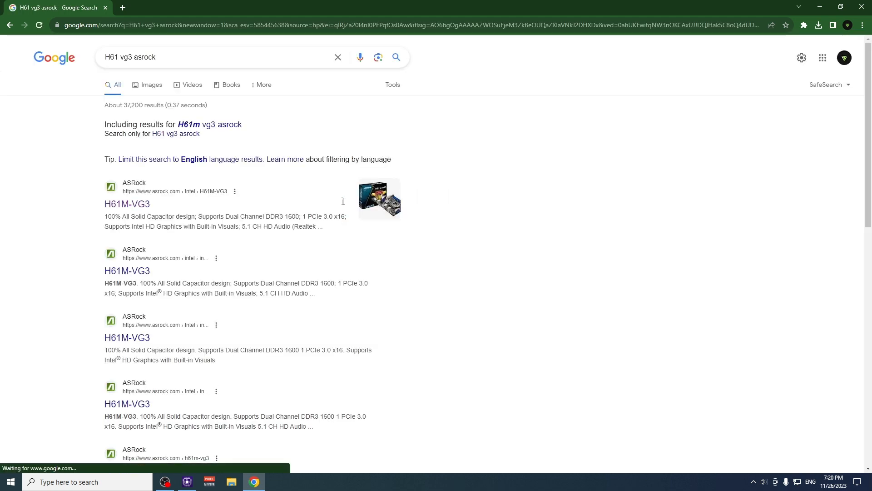
{"action": "mouse_move", "coordinate": [227, 188]}
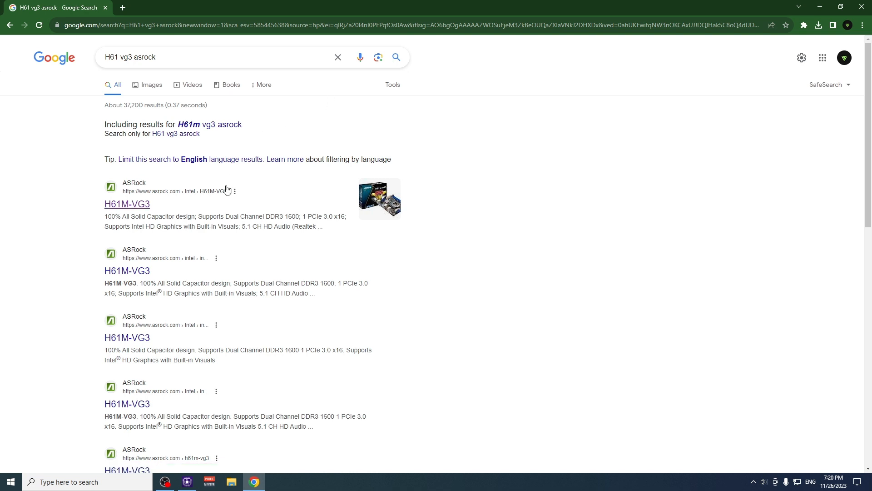
{"action": "mouse_move", "coordinate": [127, 204]}
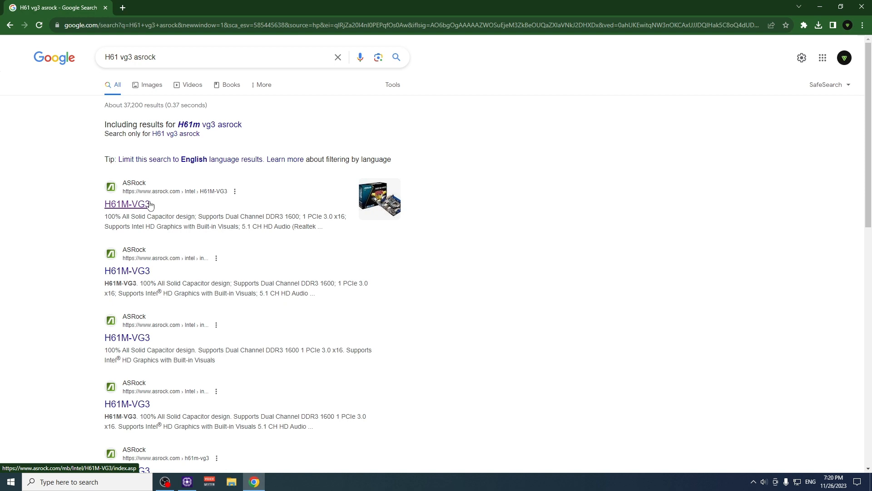
Open the ASRock H61M-VG3 product page and scroll through its specifications.
{"action": "left_click", "coordinate": [127, 204]}
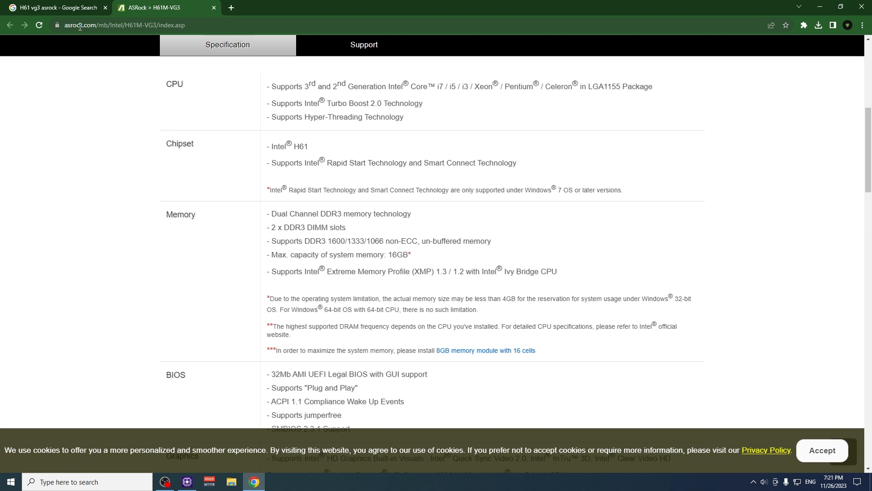
{"action": "mouse_move", "coordinate": [332, 81]}
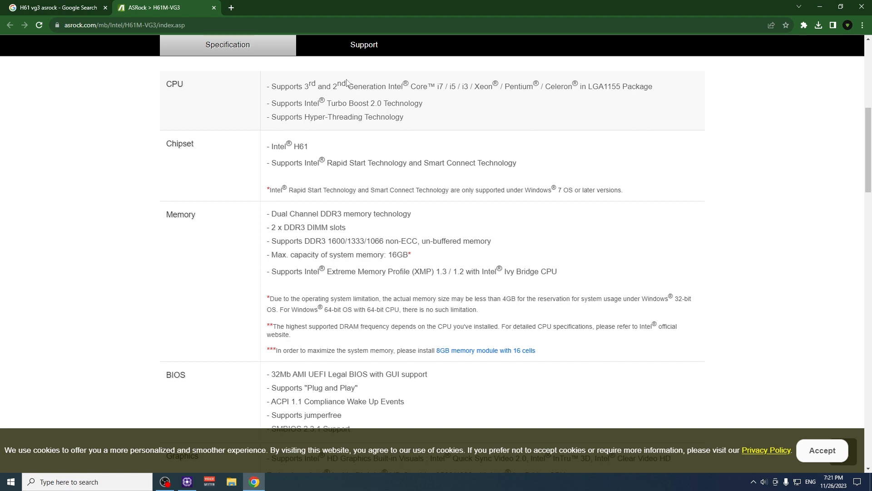
{"action": "mouse_move", "coordinate": [825, 121]}
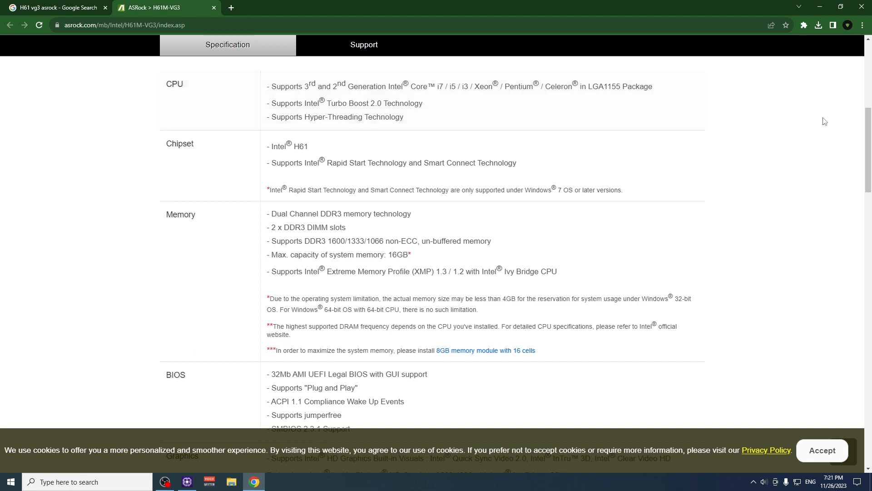
{"action": "mouse_move", "coordinate": [869, 128]}
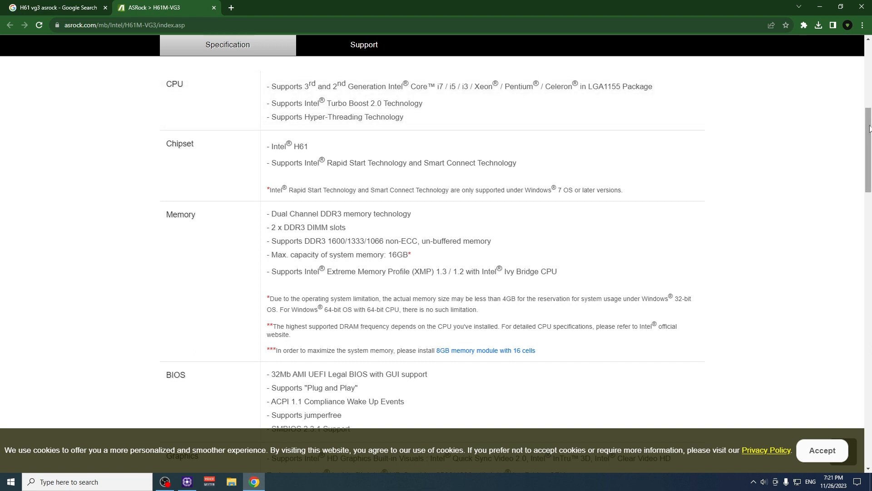
{"action": "scroll", "scroll_direction": "up", "scroll_amount": 3}
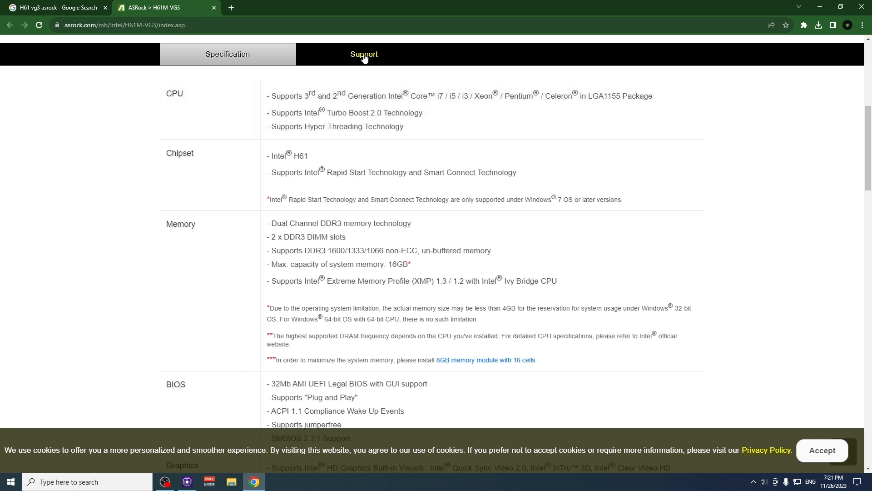
Show the H61M-VG3 Windows 10 64-bit driver downloads, including the Realtek LAN driver.
{"action": "left_click", "coordinate": [364, 54]}
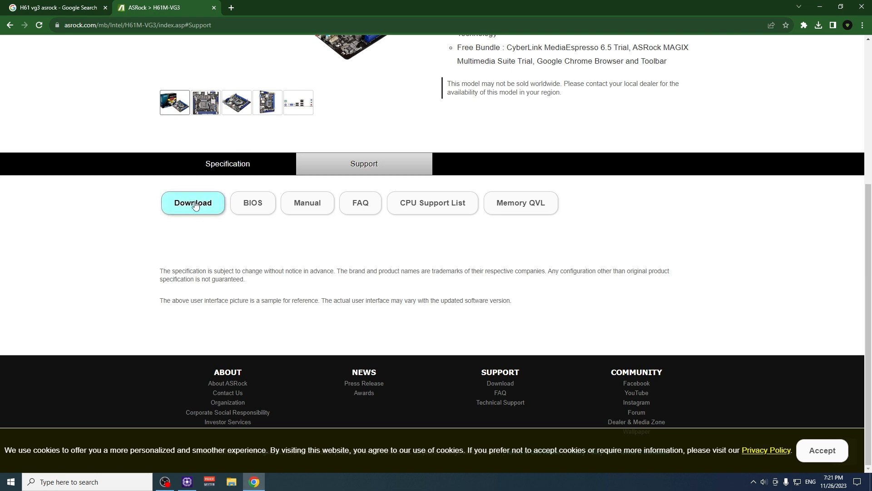
{"action": "left_click", "coordinate": [193, 203]}
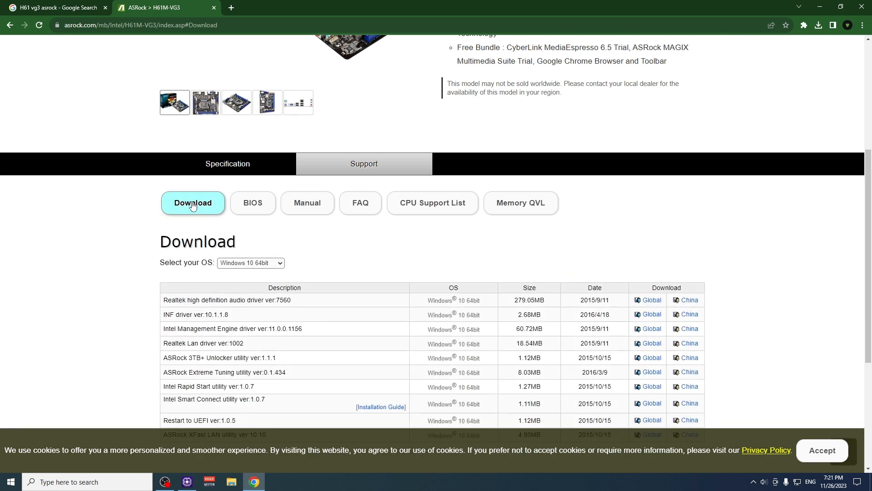
{"action": "mouse_move", "coordinate": [287, 262]}
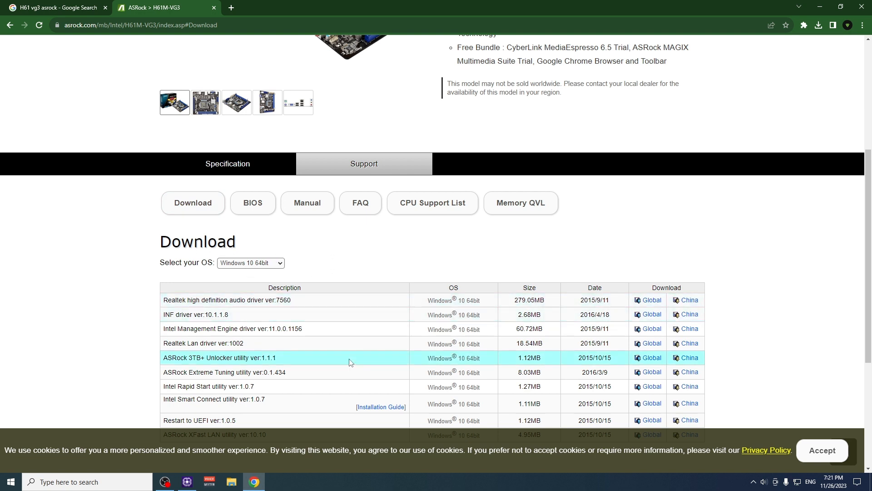
{"action": "mouse_move", "coordinate": [258, 328]}
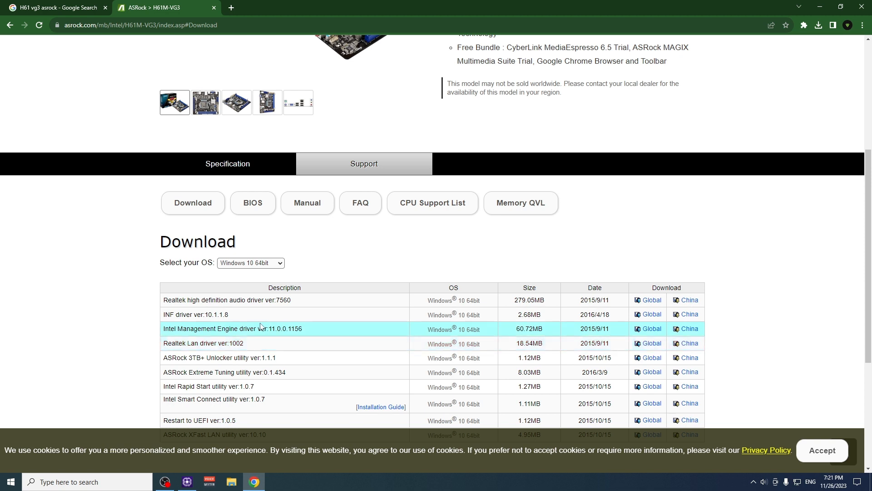
{"action": "mouse_move", "coordinate": [314, 344]}
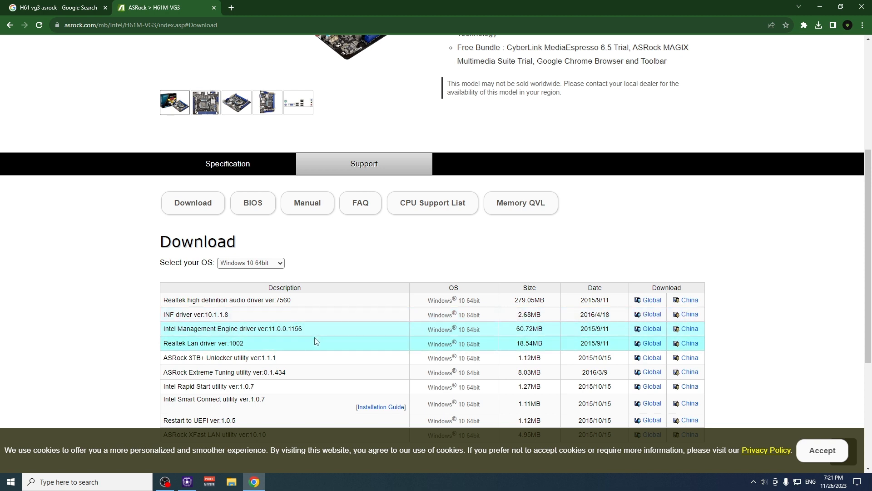
{"action": "mouse_move", "coordinate": [315, 345]}
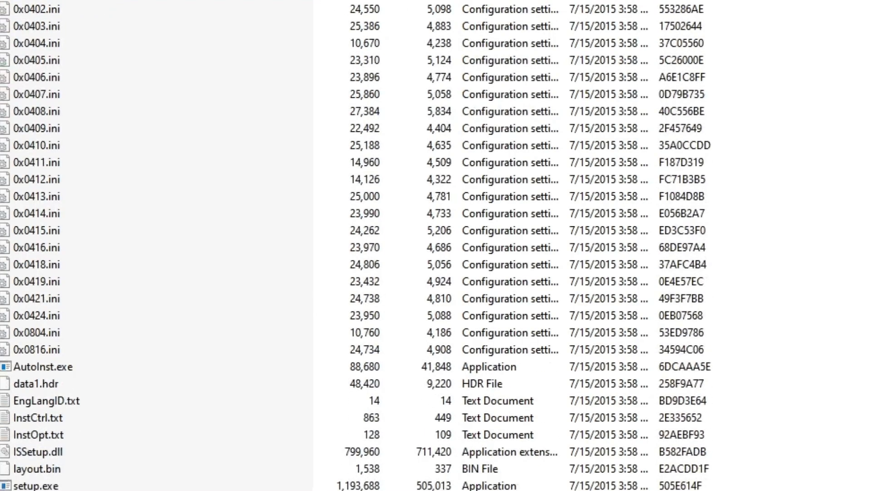
Cancel the Realtek Ethernet Controller Driver setup, confirm exiting, and finish the wizard.
{"action": "scroll", "scroll_direction": "down", "scroll_amount": 3}
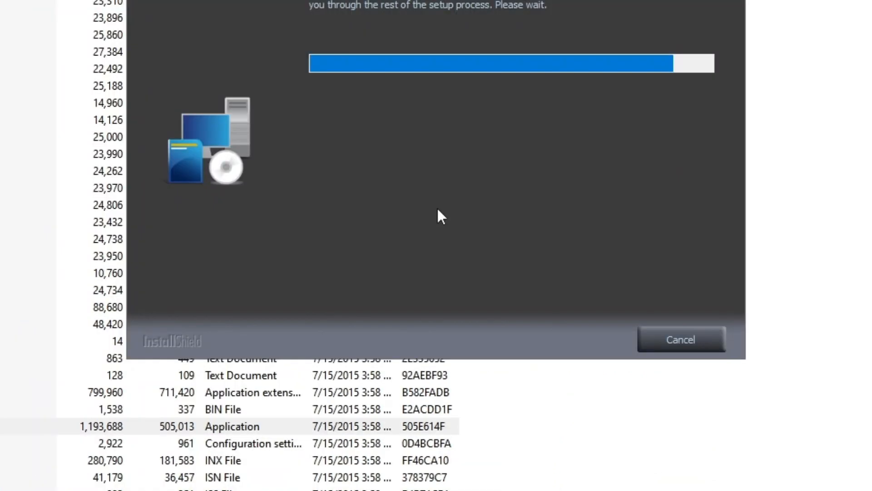
{"action": "mouse_move", "coordinate": [631, 143]}
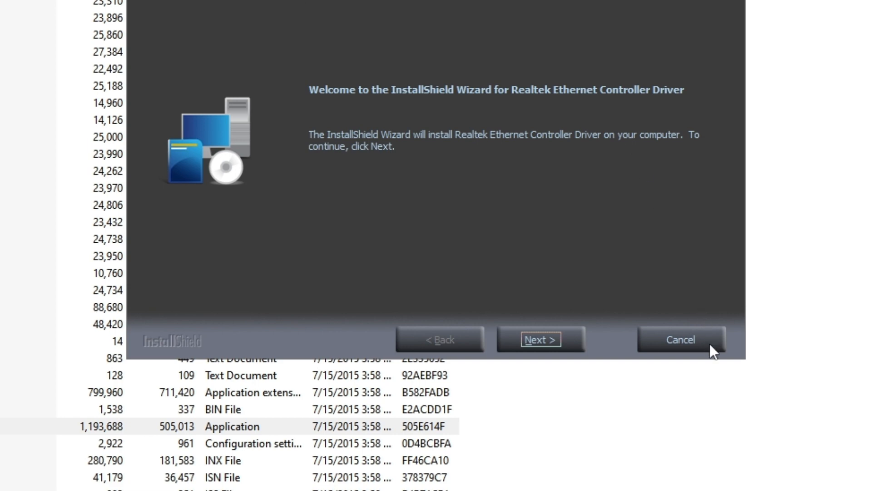
{"action": "left_click", "coordinate": [680, 339]}
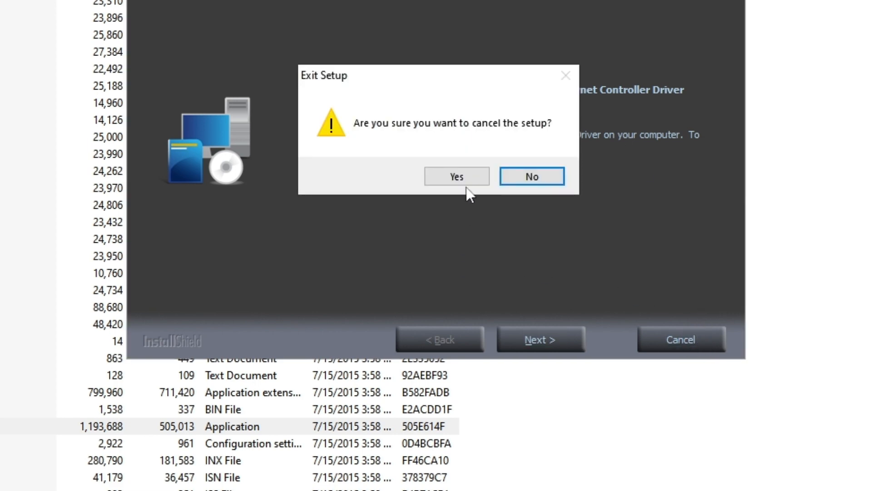
{"action": "left_click", "coordinate": [456, 176]}
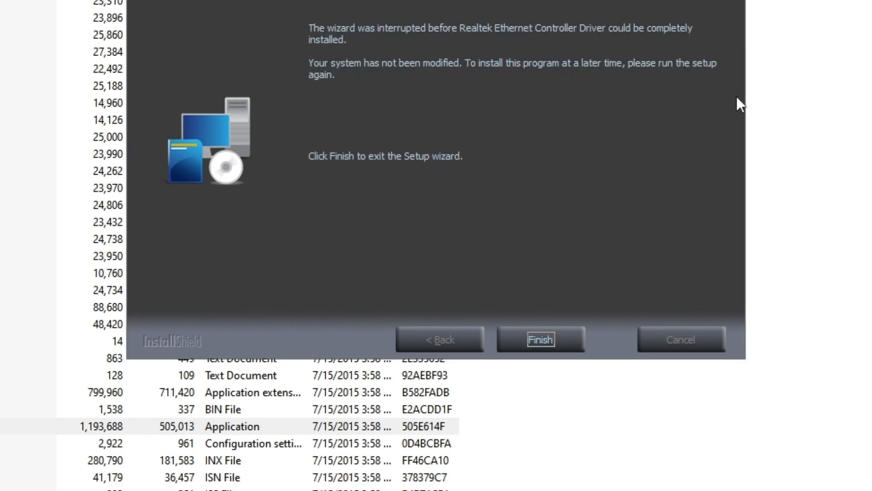
{"action": "left_click", "coordinate": [540, 340]}
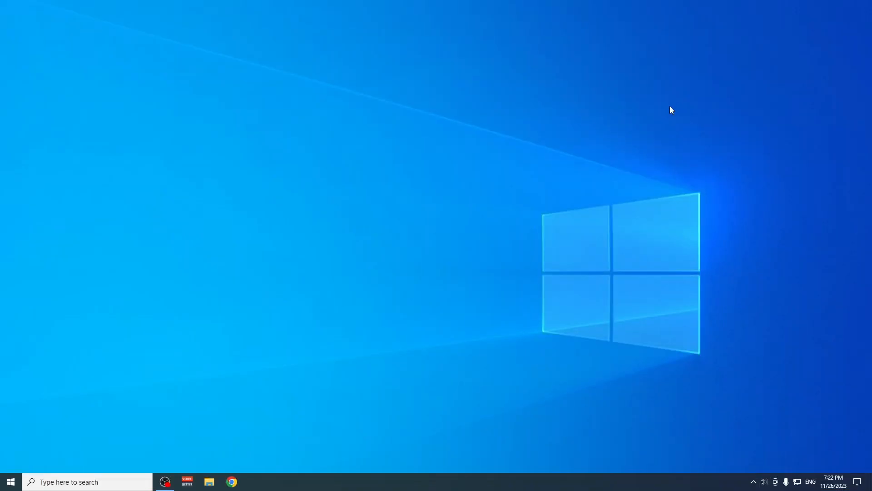
{"action": "mouse_move", "coordinate": [667, 90]}
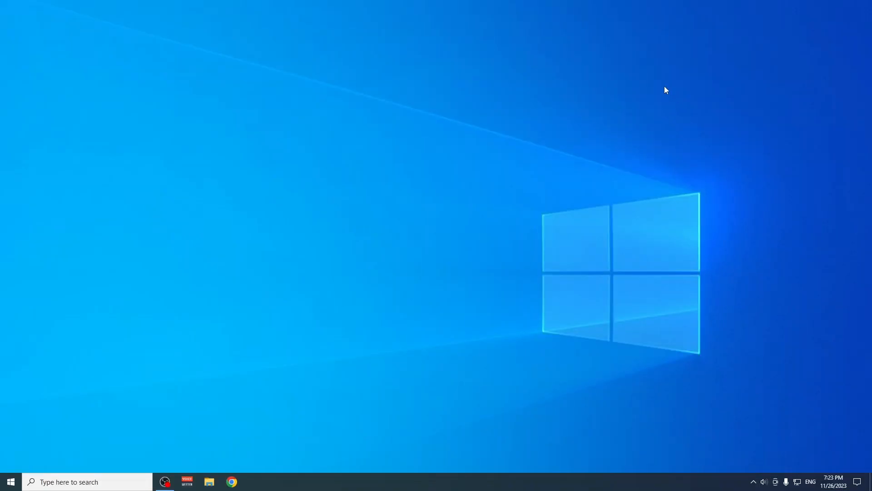